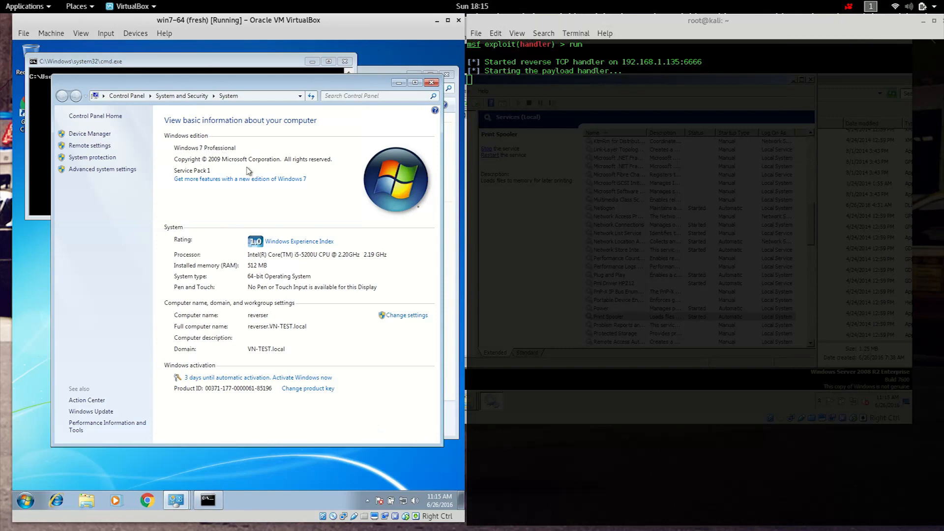
{"action": "mouse_move", "coordinate": [190, 281]}
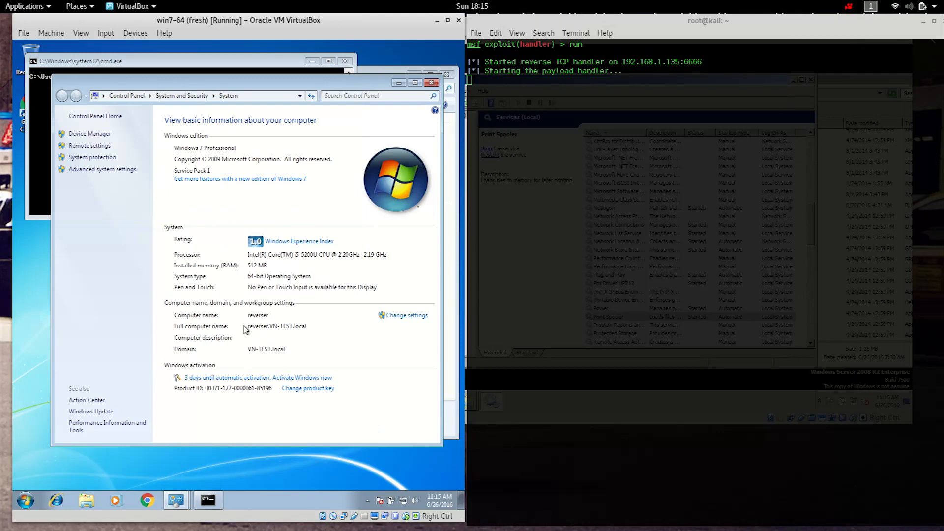
{"action": "mouse_move", "coordinate": [276, 353]}
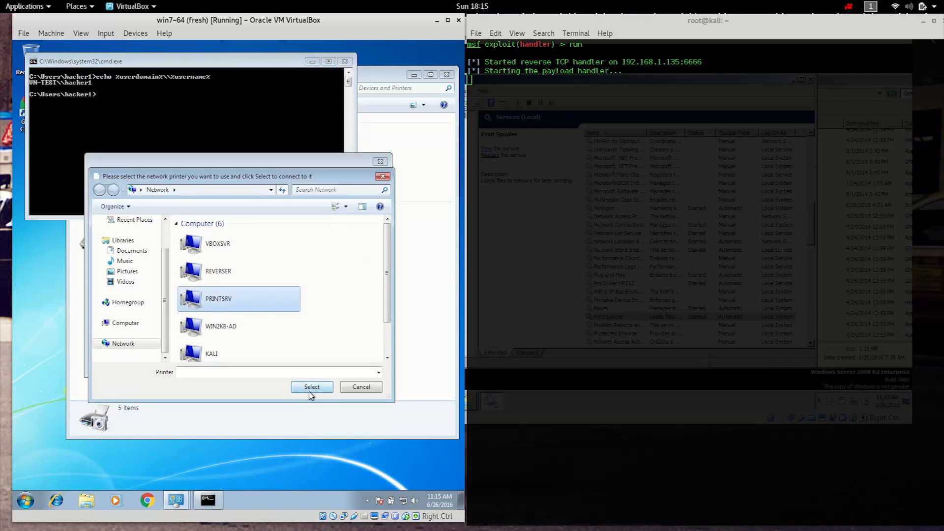
- Browse PRINTSRV's shared printers to reach the HP Officejet 8040 series printer
{"action": "double_click", "coordinate": [218, 298]}
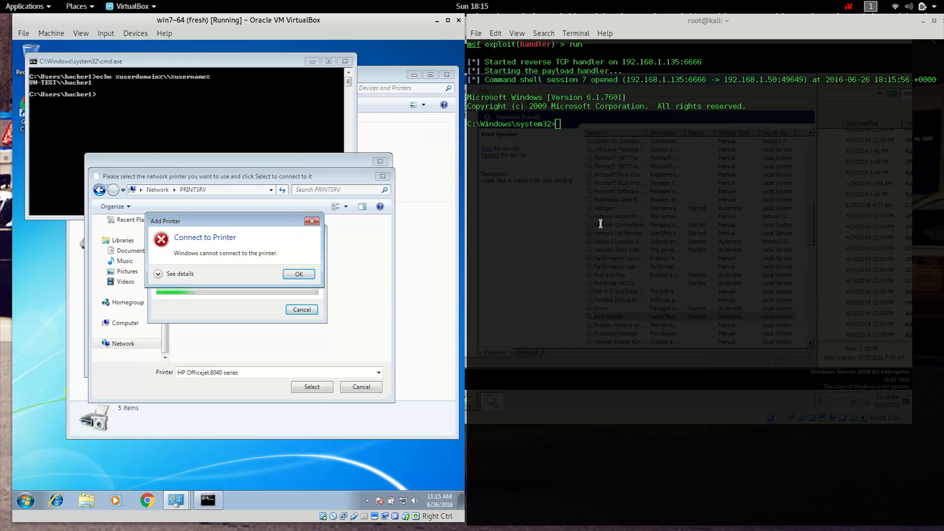
- Echo %userdomain%\%username% to show VN-TEST\REVERSER$, then start listing system32
{"action": "type", "text": "echo"}
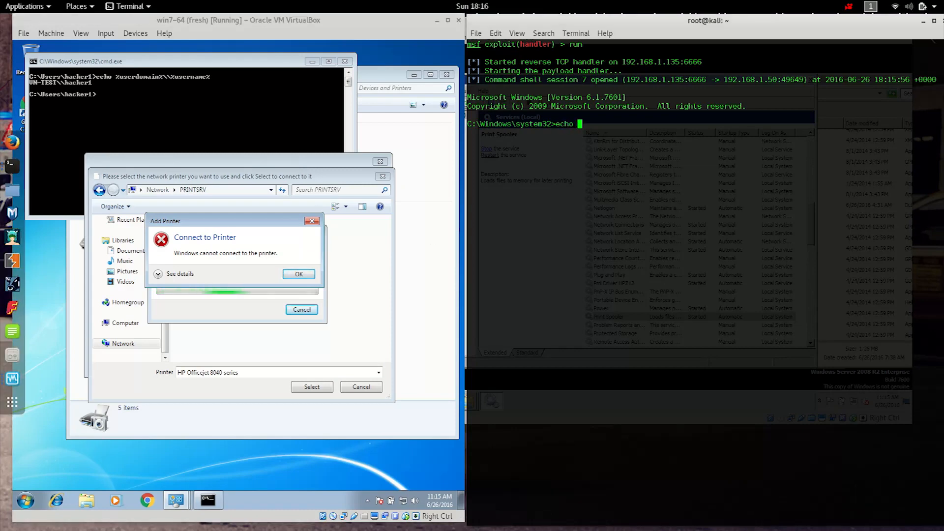
{"action": "type", "text": "%user"}
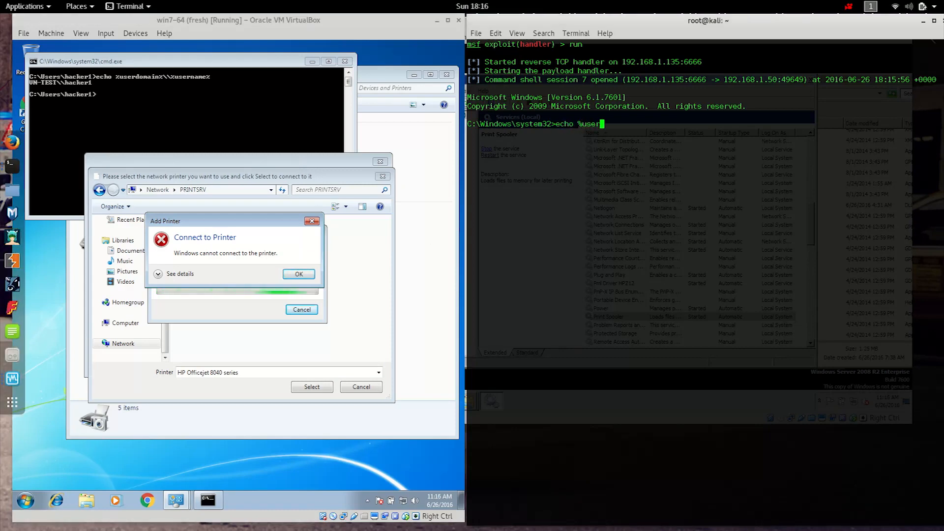
{"action": "type", "text": "domain"}
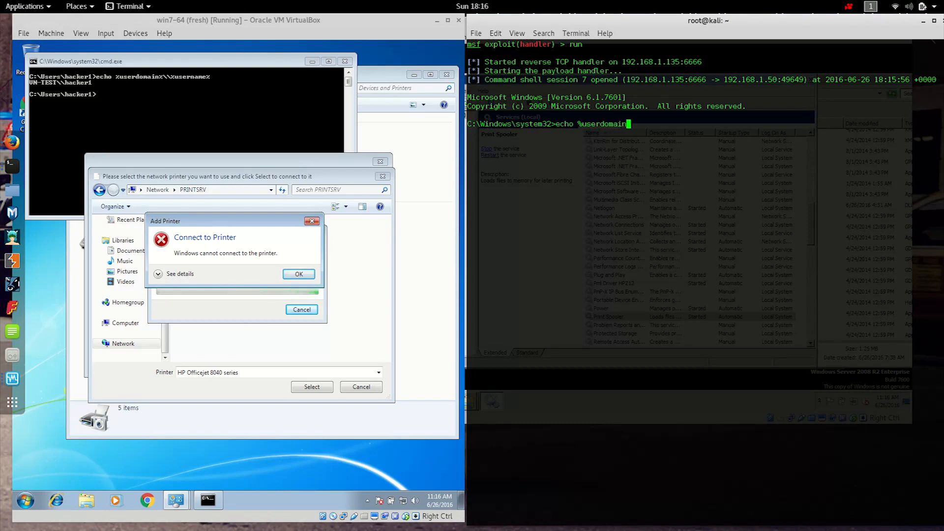
{"action": "type", "text": "%\\\\%username%"}
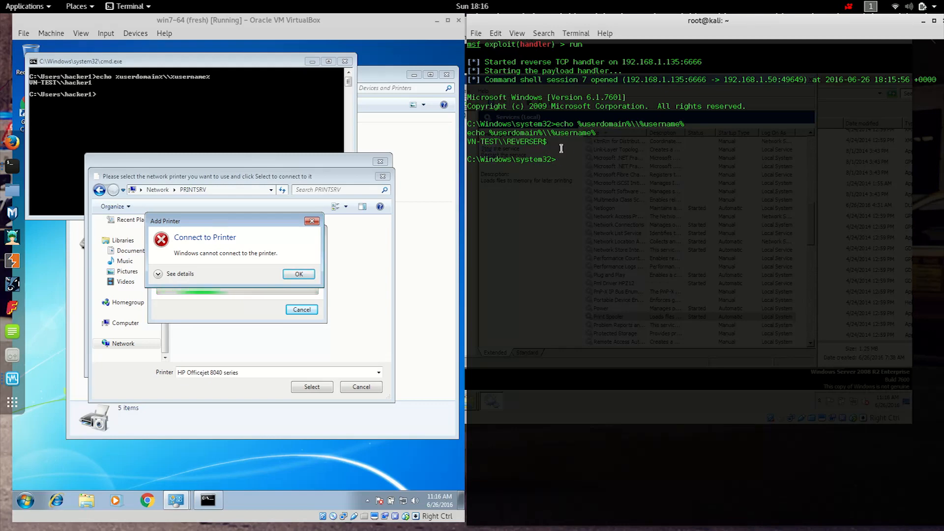
{"action": "type", "text": "d"}
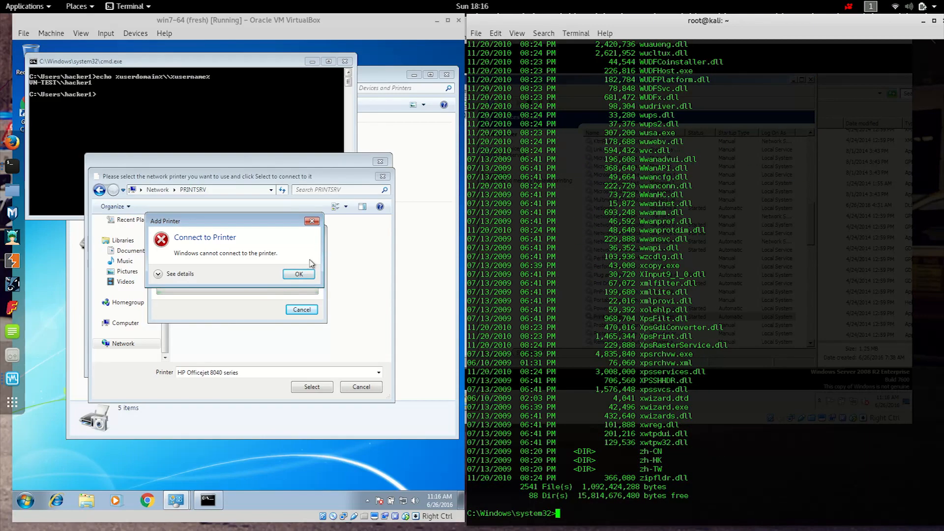
- Dismiss the cannot-connect-to-printer error and cancel the network printer selection
{"action": "left_click", "coordinate": [298, 274]}
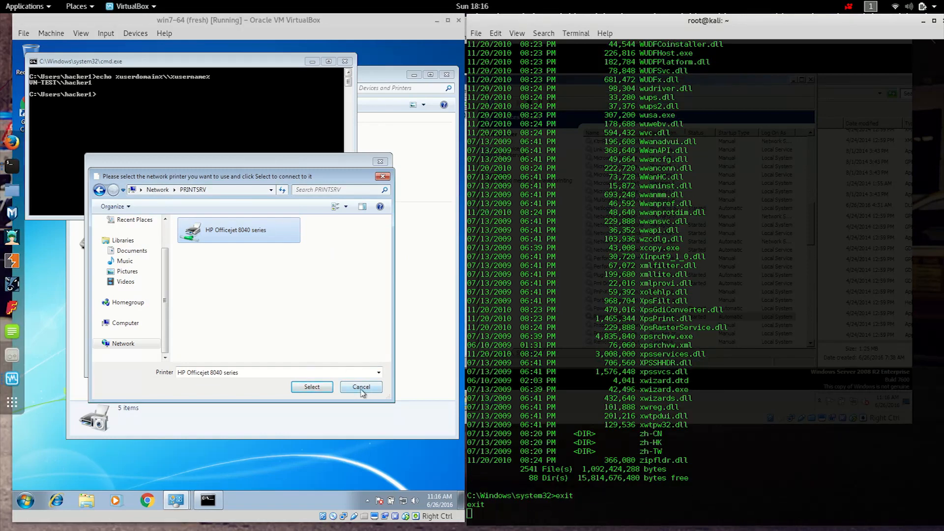
{"action": "left_click", "coordinate": [360, 387]}
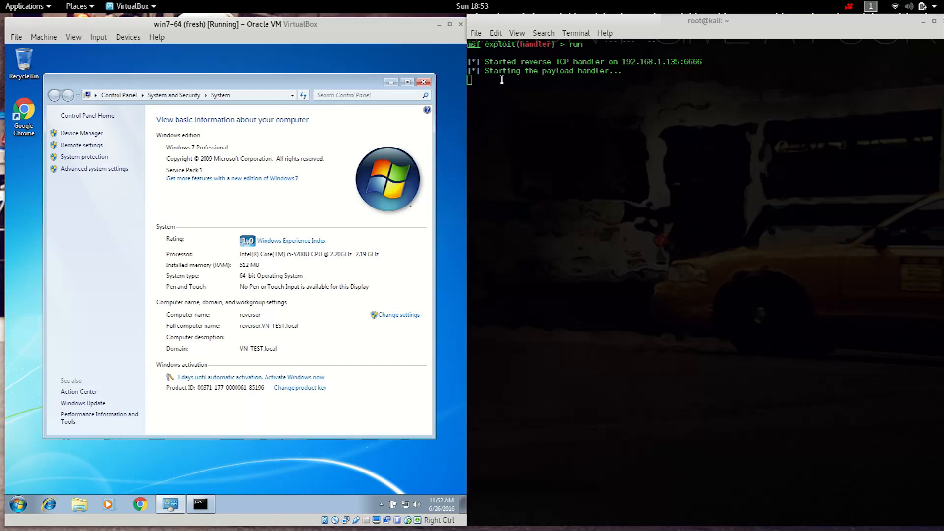
{"action": "mouse_move", "coordinate": [184, 167]}
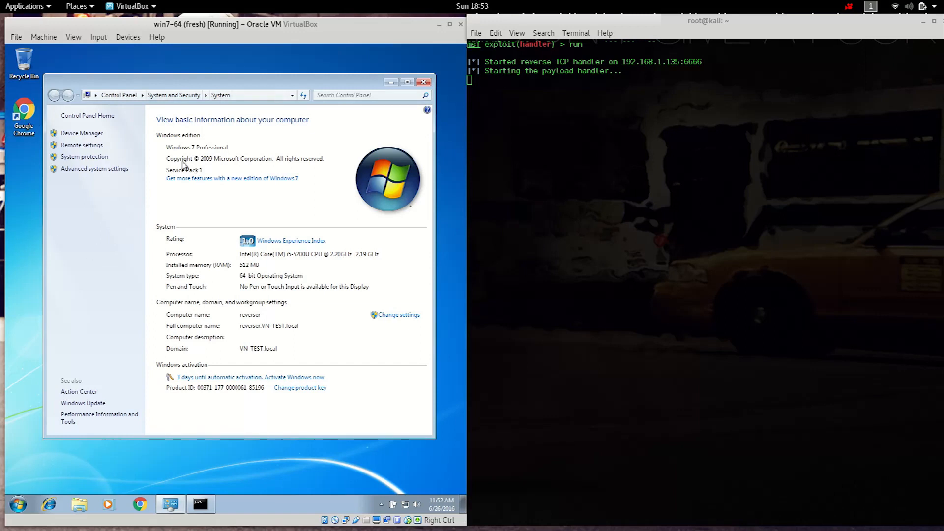
{"action": "mouse_move", "coordinate": [250, 284]}
{"action": "type", "text": "echo"}
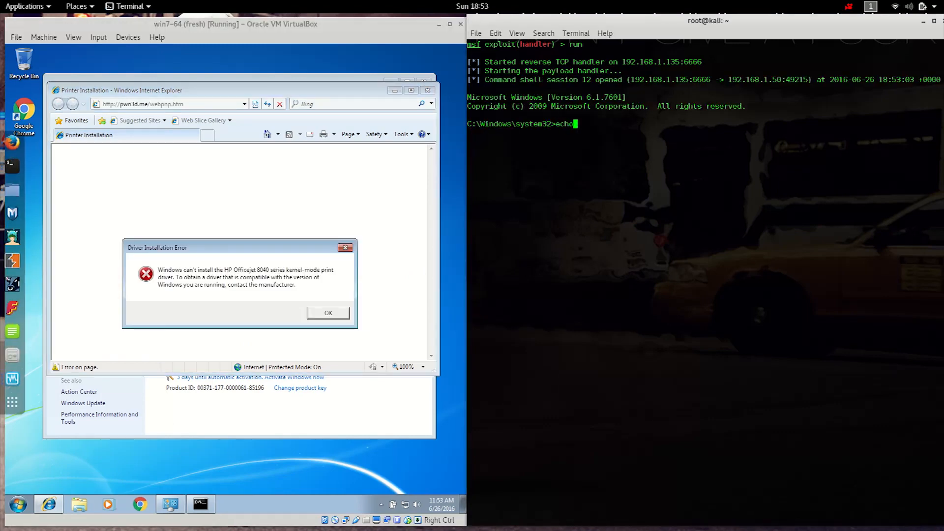
- In session 12, echo %userdomain%\%username% (VN-TEST\REVERSER$) and list system32
{"action": "type", "text": "%"}
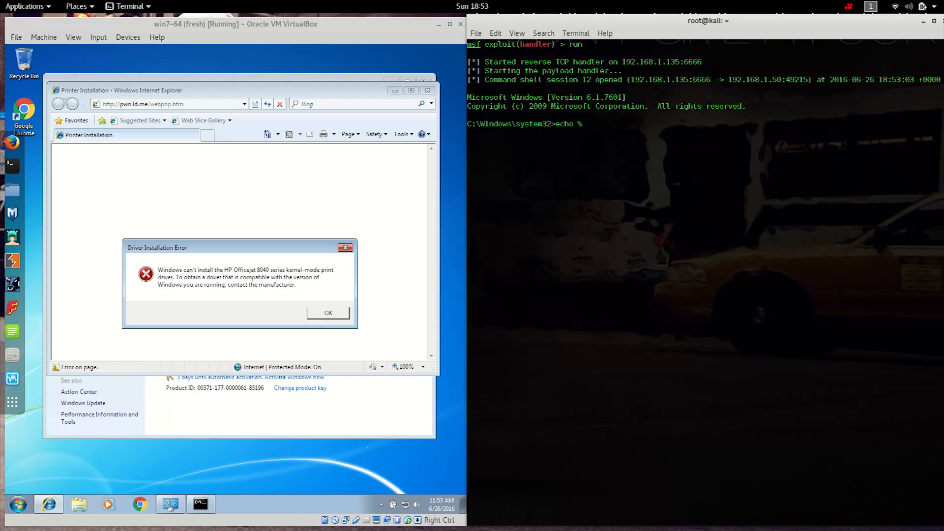
{"action": "type", "text": "userdomain"}
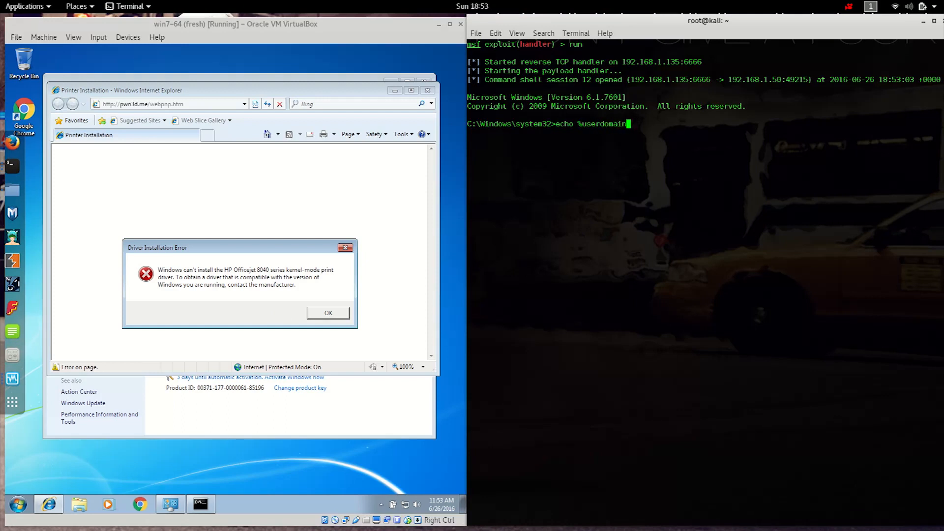
{"action": "type", "text": "%\\\\%username%"}
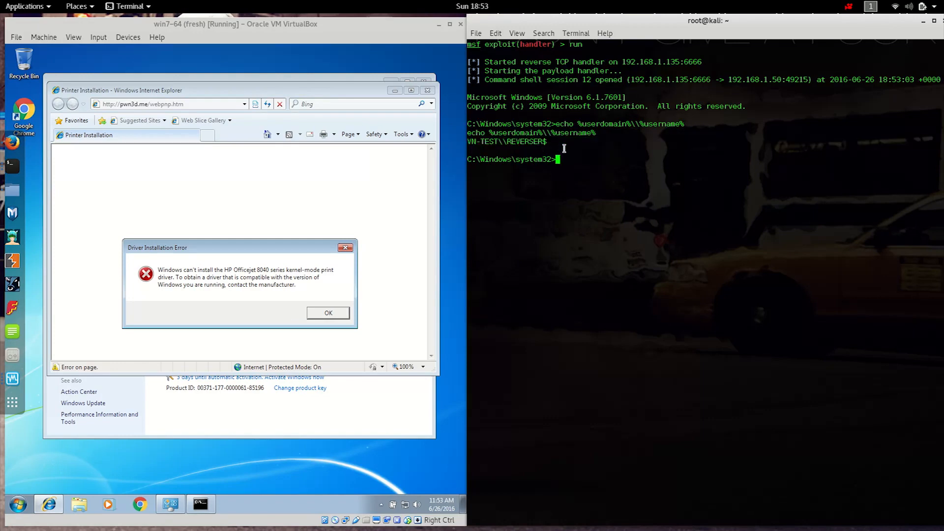
{"action": "type", "text": "d"}
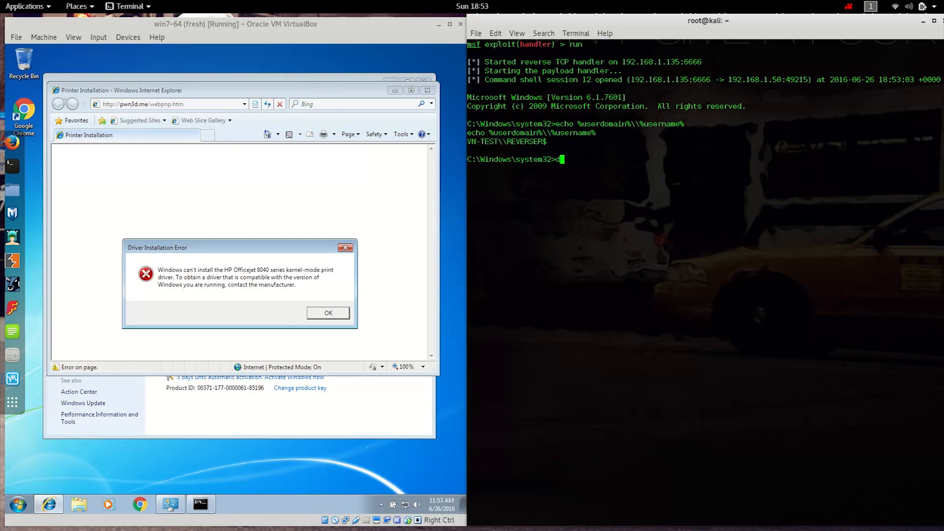
{"action": "type", "text": "pwd"}
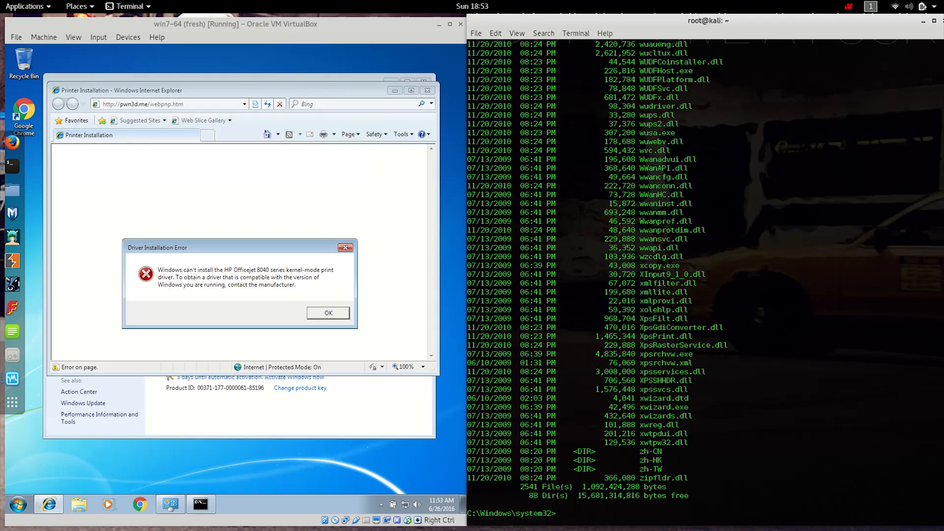
- Switch to drive C, climb to C:\ with cd .., and list its folders
{"action": "type", "text": "cd c:"}
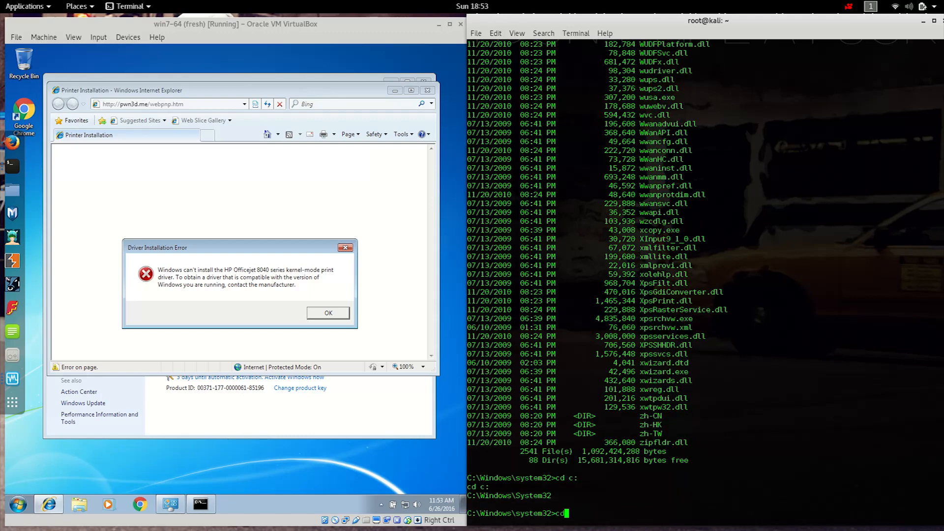
{"action": "key", "text": "Return"}
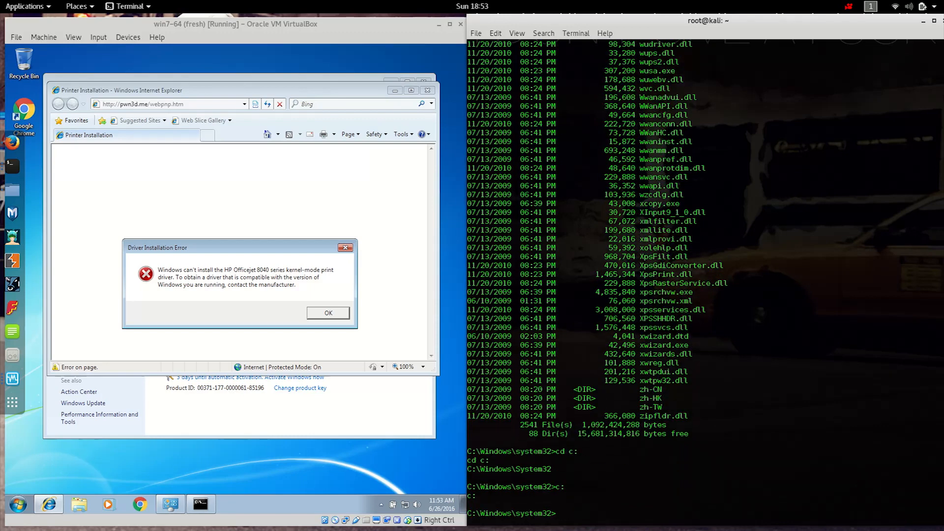
{"action": "type", "text": "cd .."}
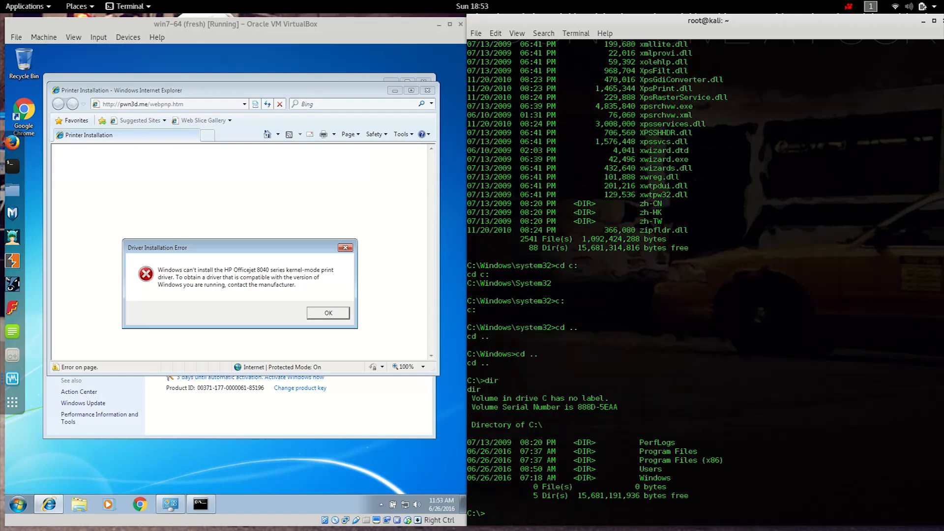
{"action": "type", "text": "t"}
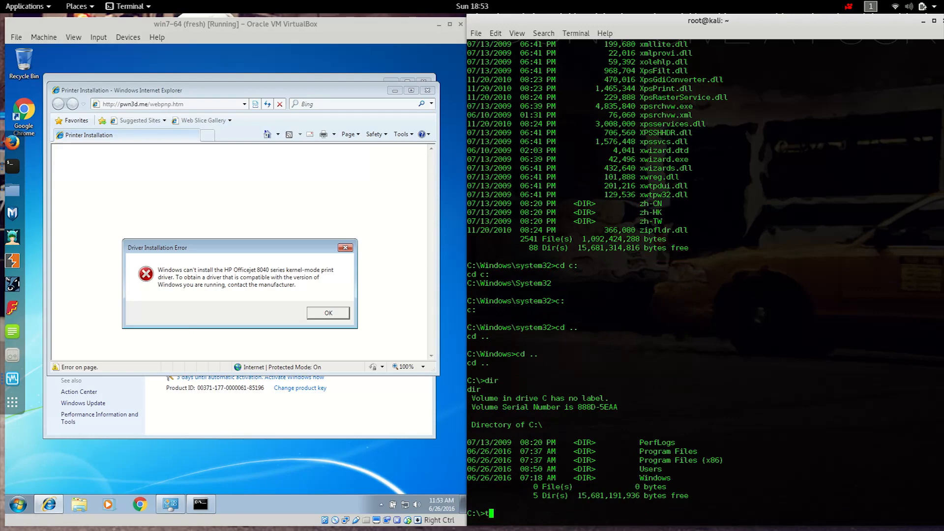